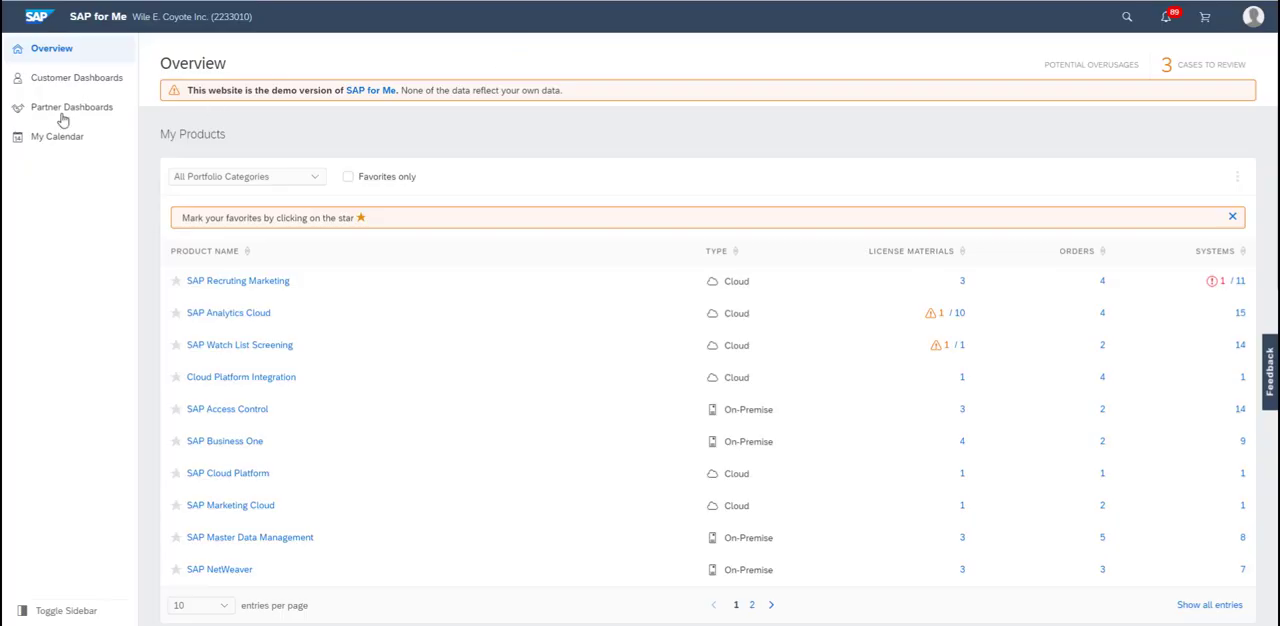
# Step: Open Partner Dashboards from the sidebar to view approaching customer renewals
pyautogui.click(71, 107)
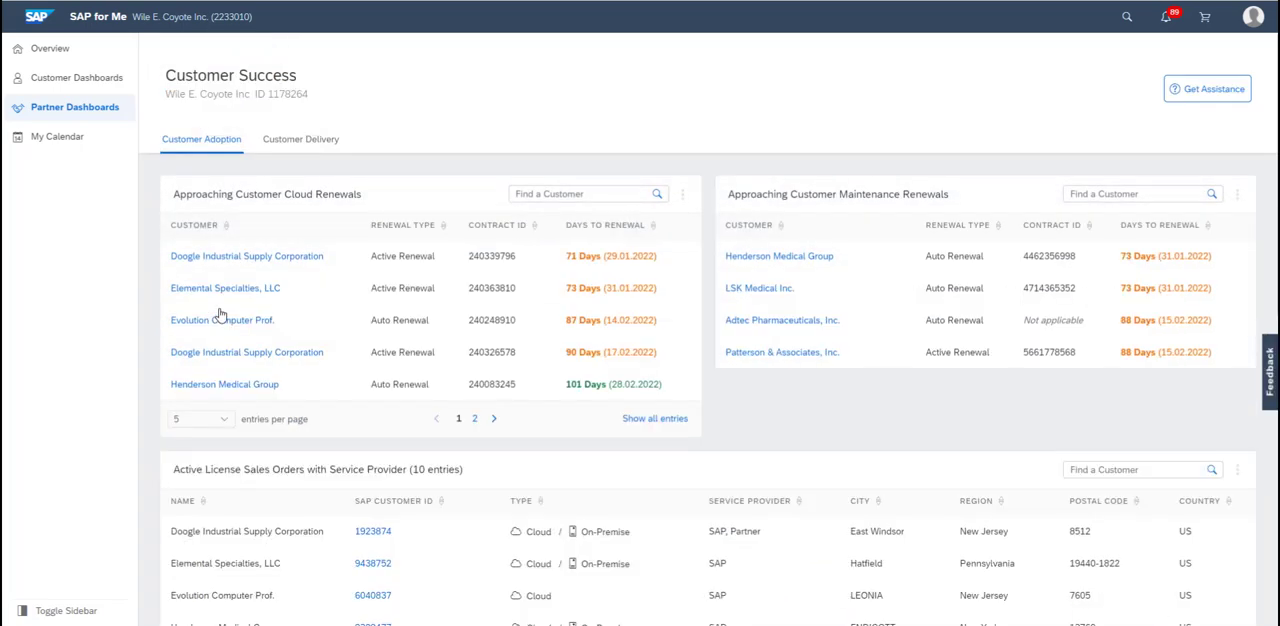
pyautogui.moveTo(113, 287)
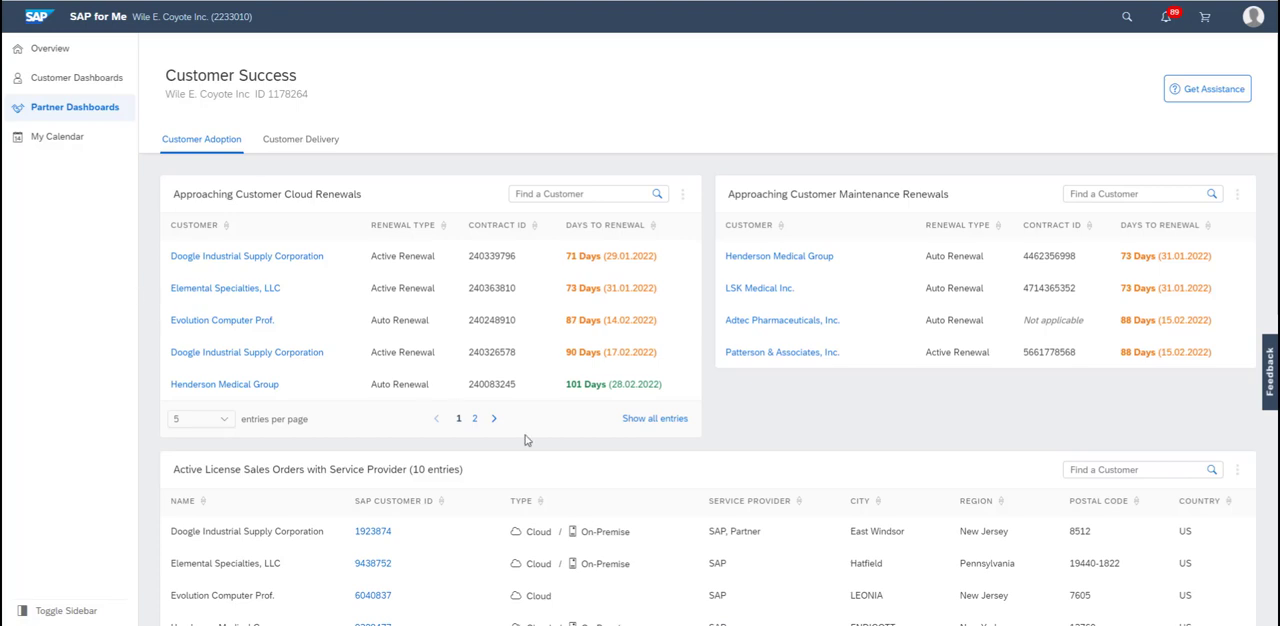
pyautogui.moveTo(655, 418)
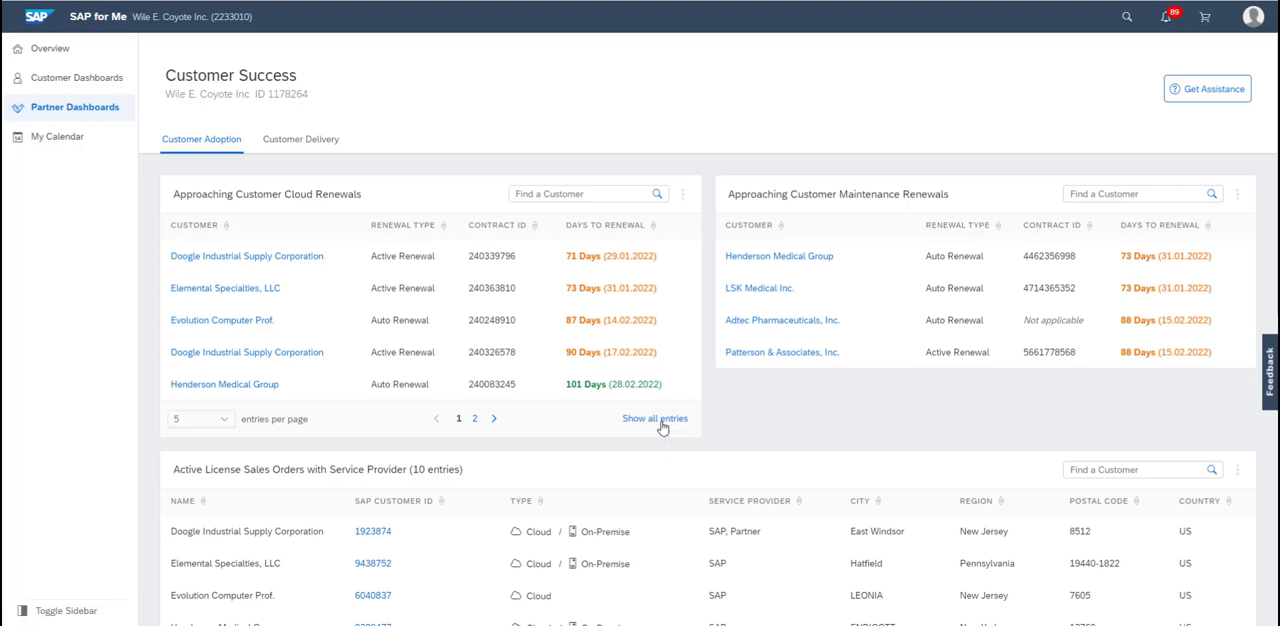
pyautogui.click(655, 418)
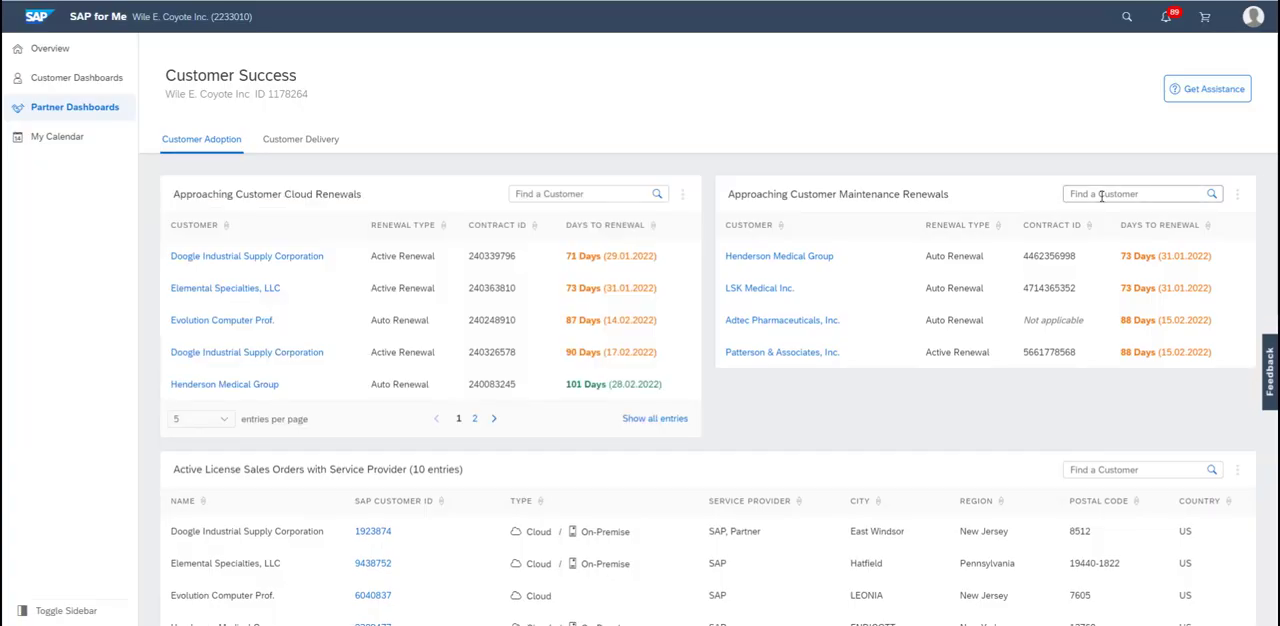
pyautogui.write('lsk')
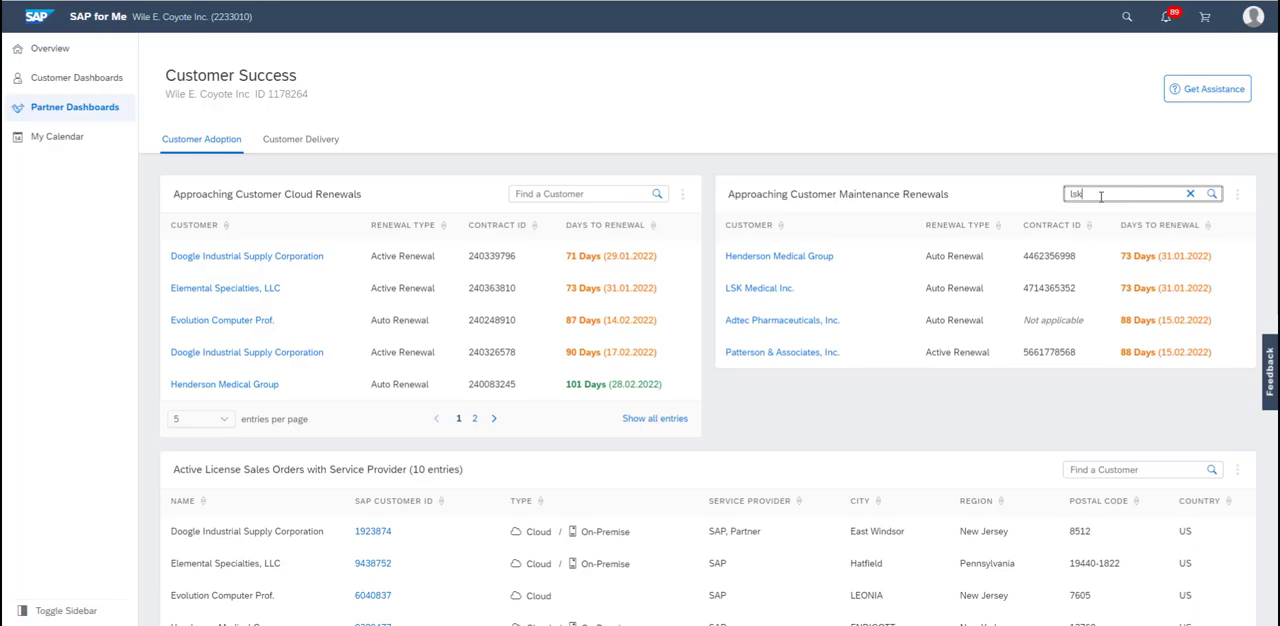
pyautogui.click(1211, 193)
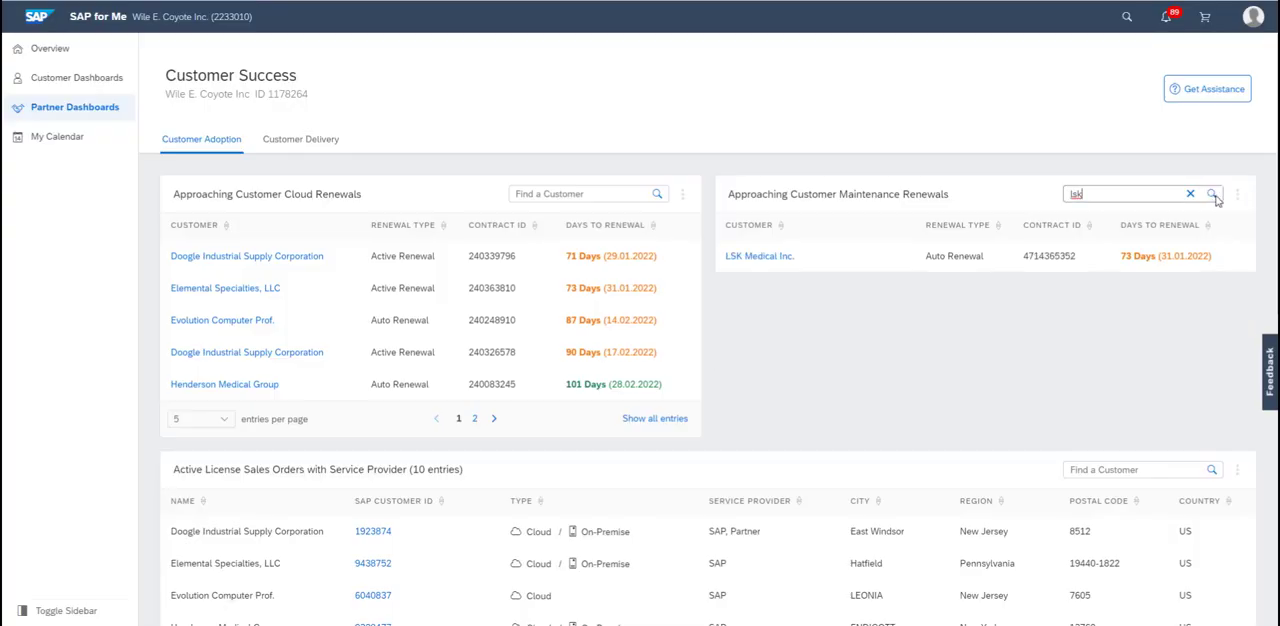
pyautogui.click(1190, 193)
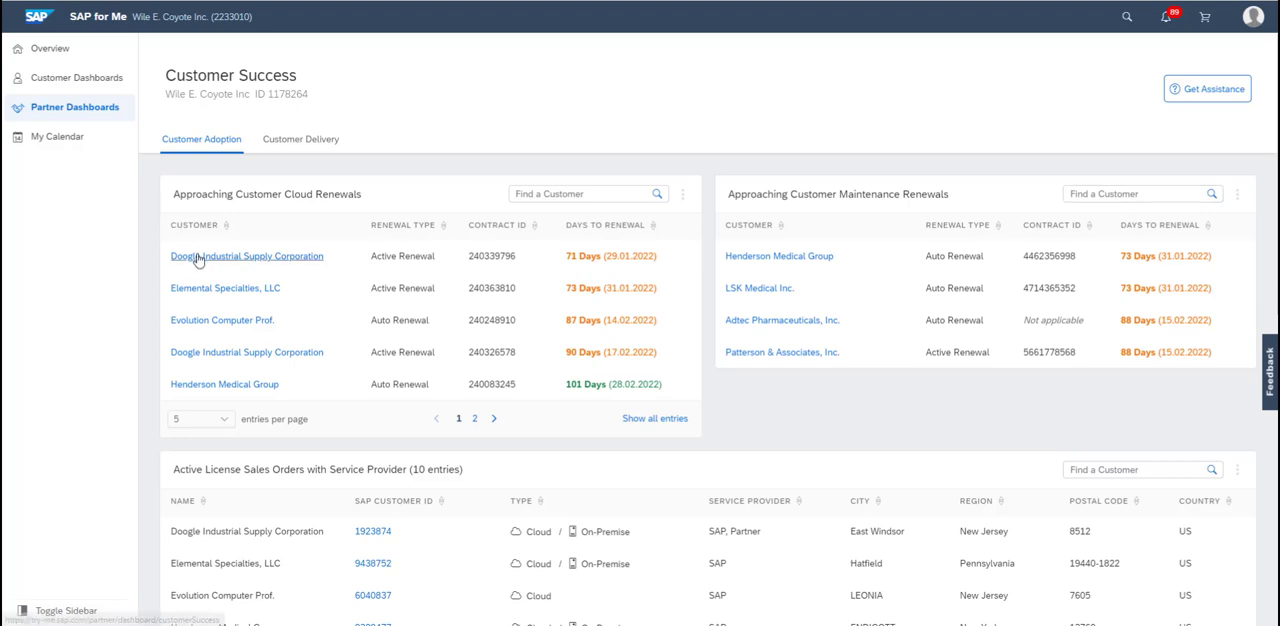
# Step: Open Doogle Industrial Supply Corporation from Cloud Renewals and scroll its Orders & Renewals tab
pyautogui.click(247, 256)
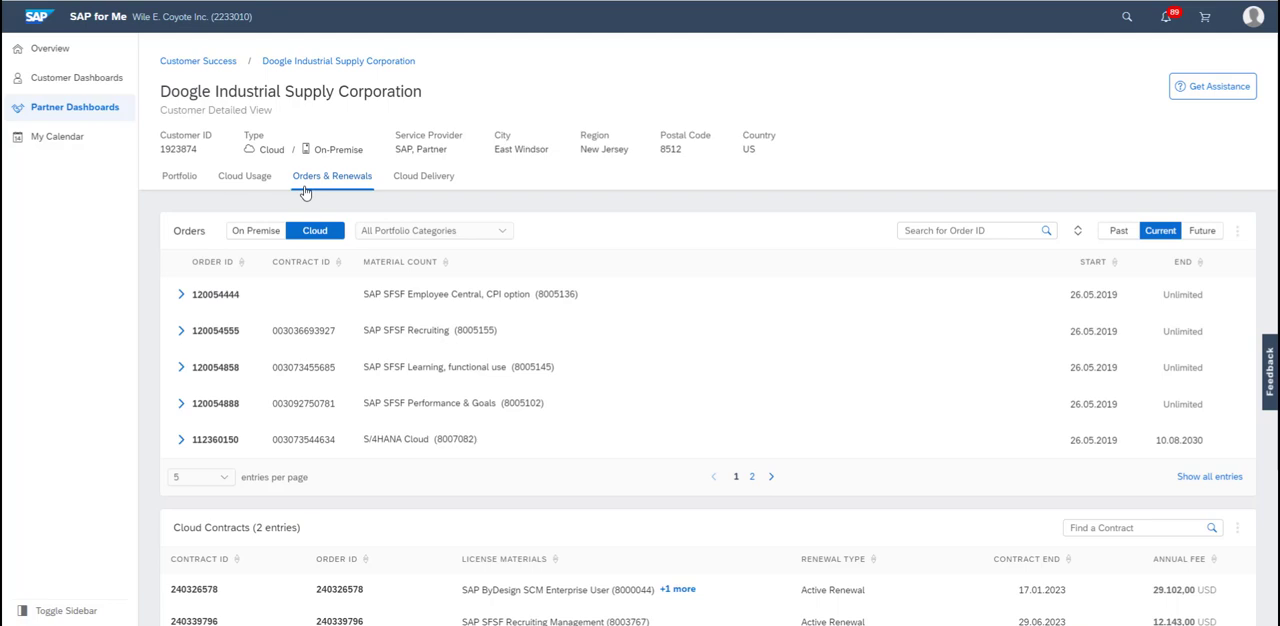
pyautogui.scroll(-3)
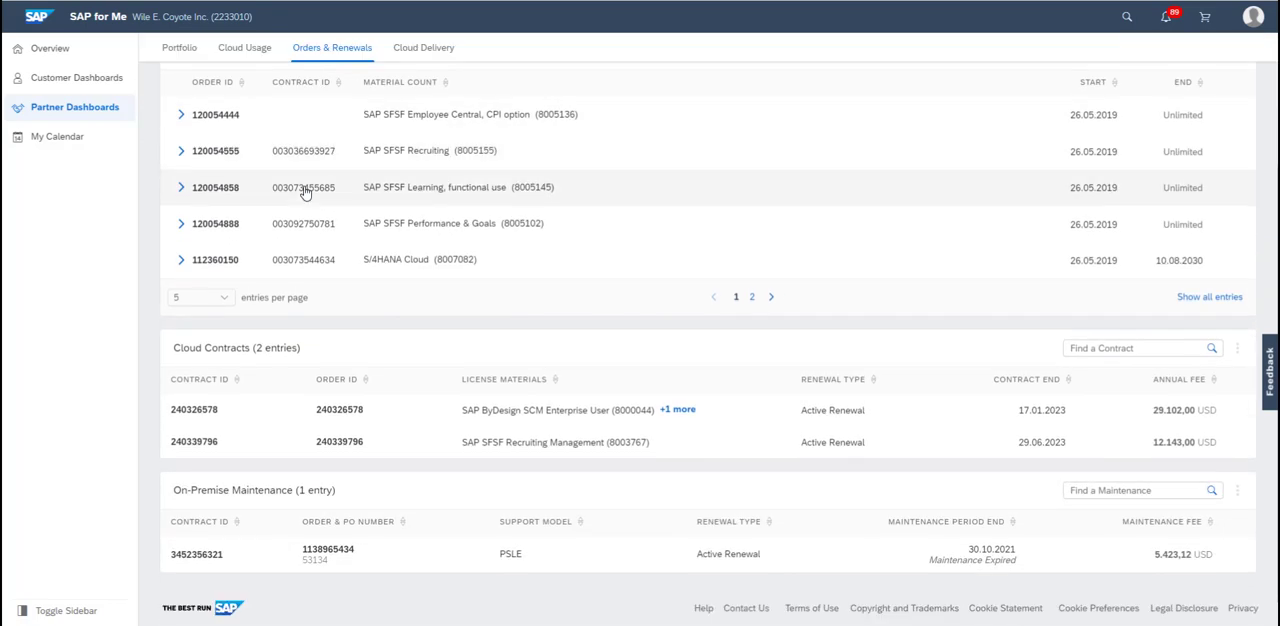
pyautogui.moveTo(595, 329)
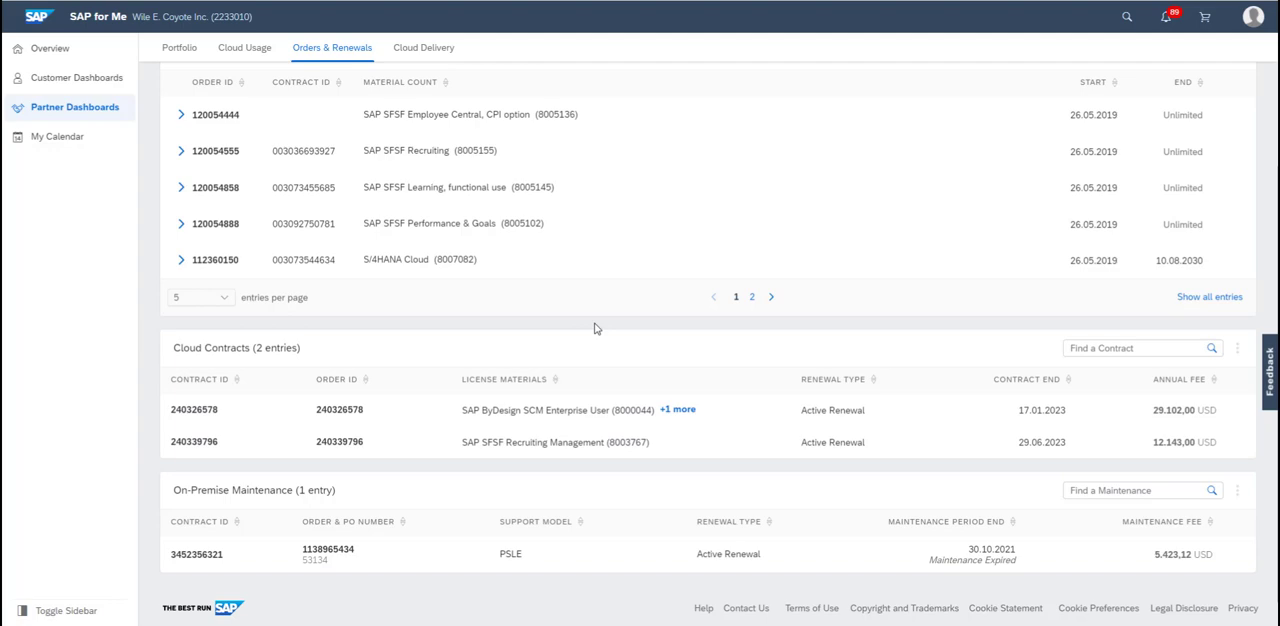
pyautogui.moveTo(1067, 184)
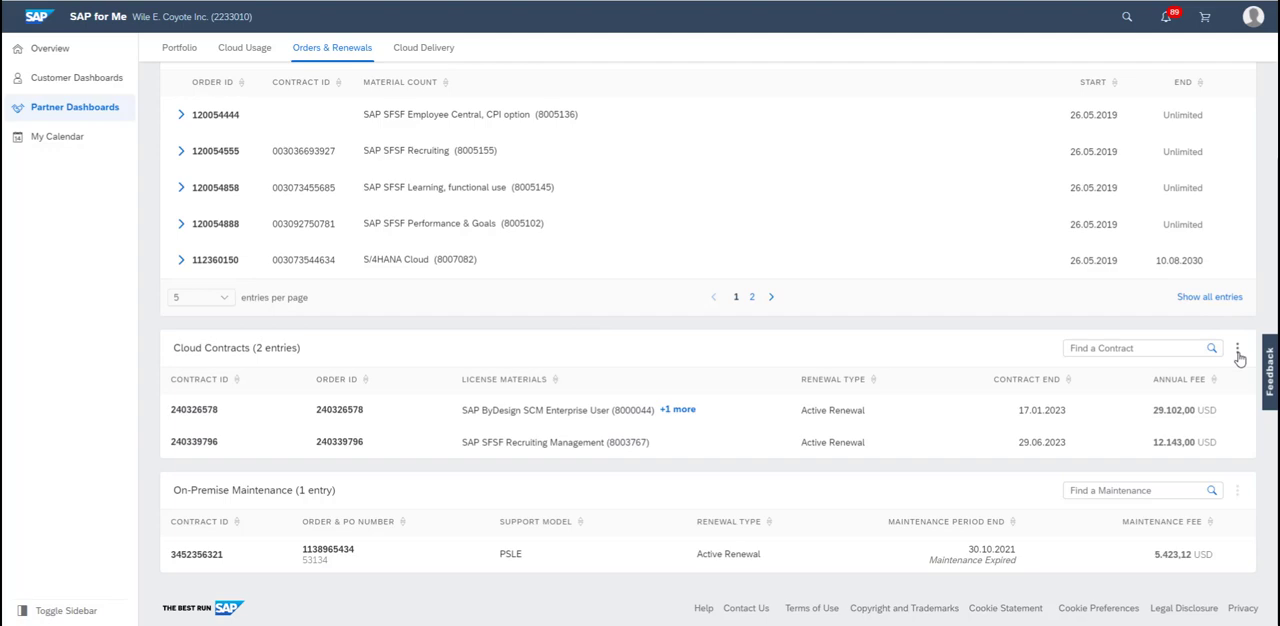
pyautogui.click(1239, 348)
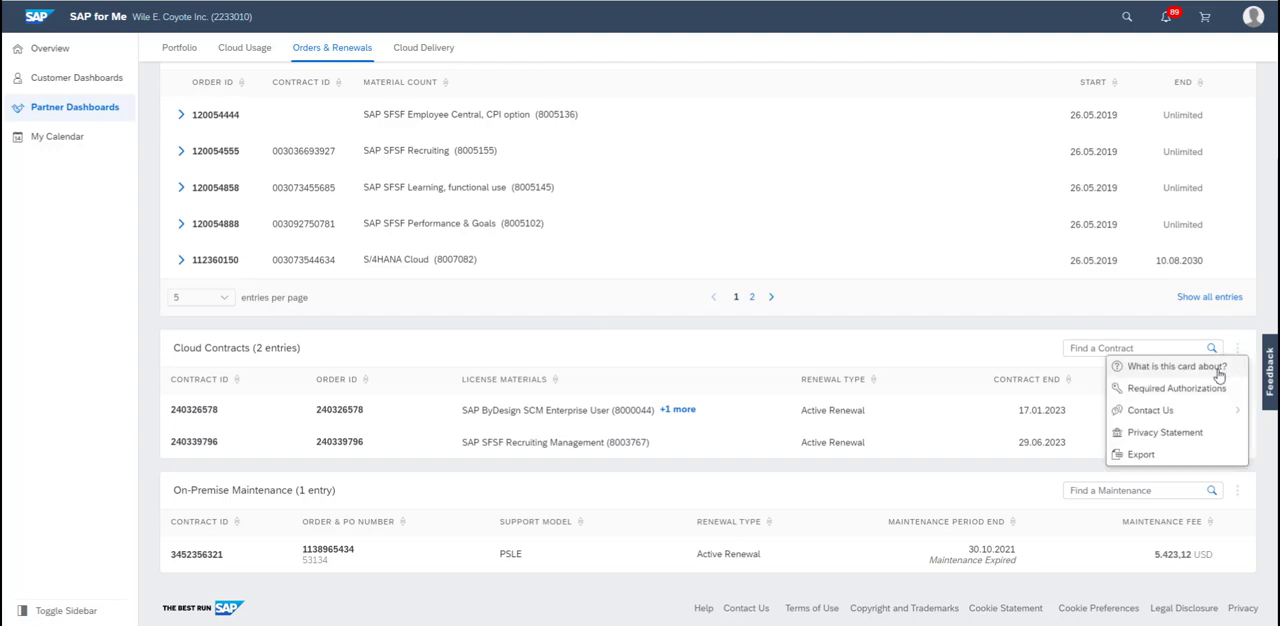
pyautogui.click(1167, 365)
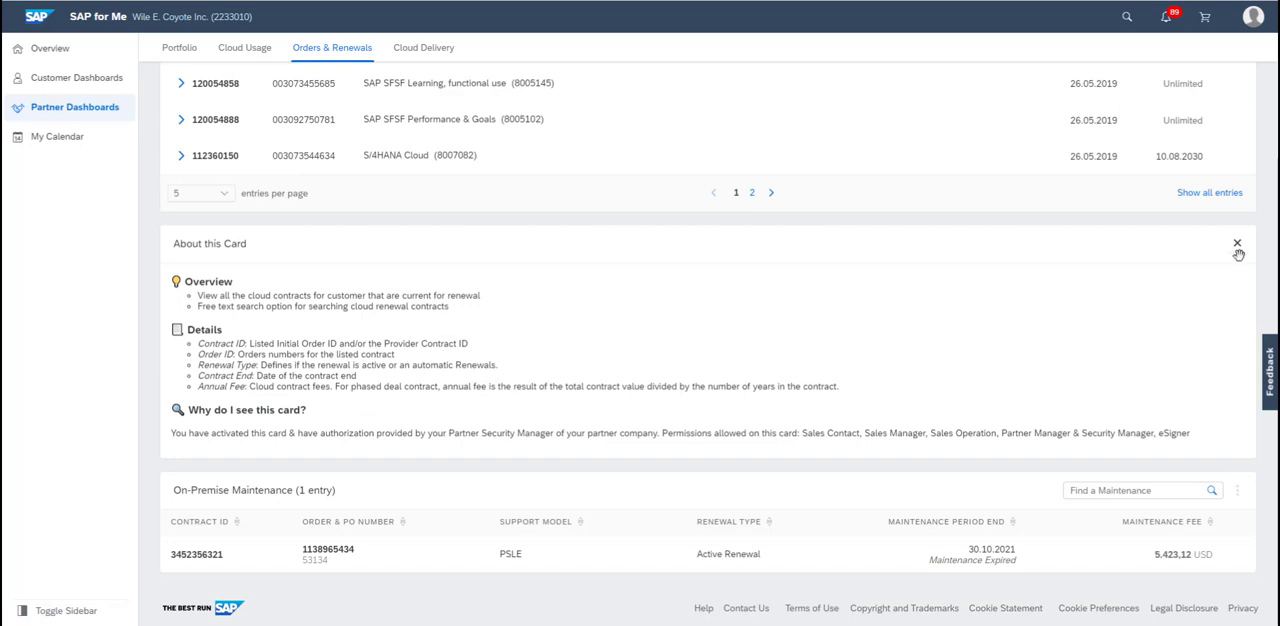
pyautogui.click(1237, 243)
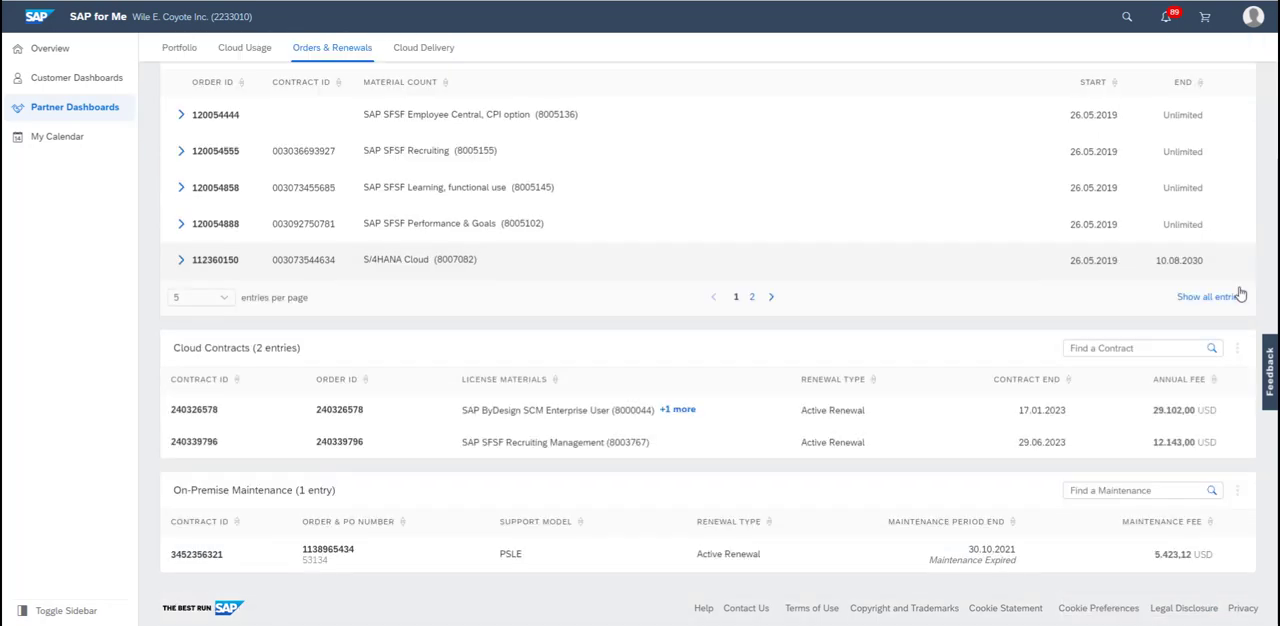
pyautogui.click(1238, 348)
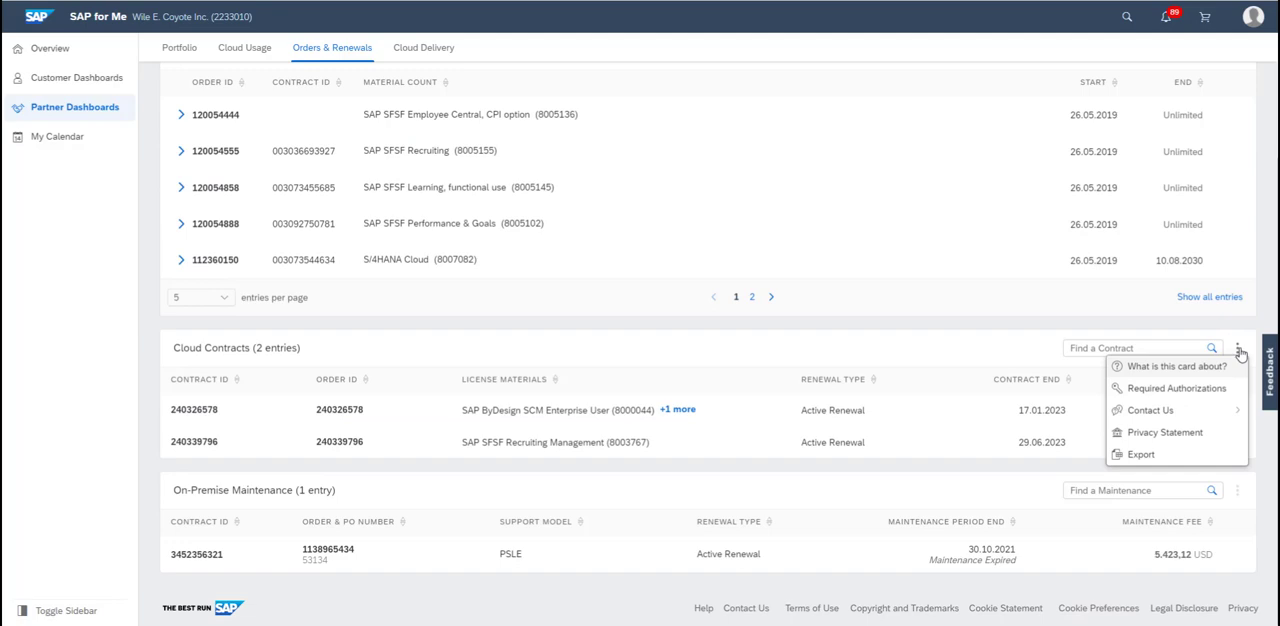
pyautogui.moveTo(1266, 315)
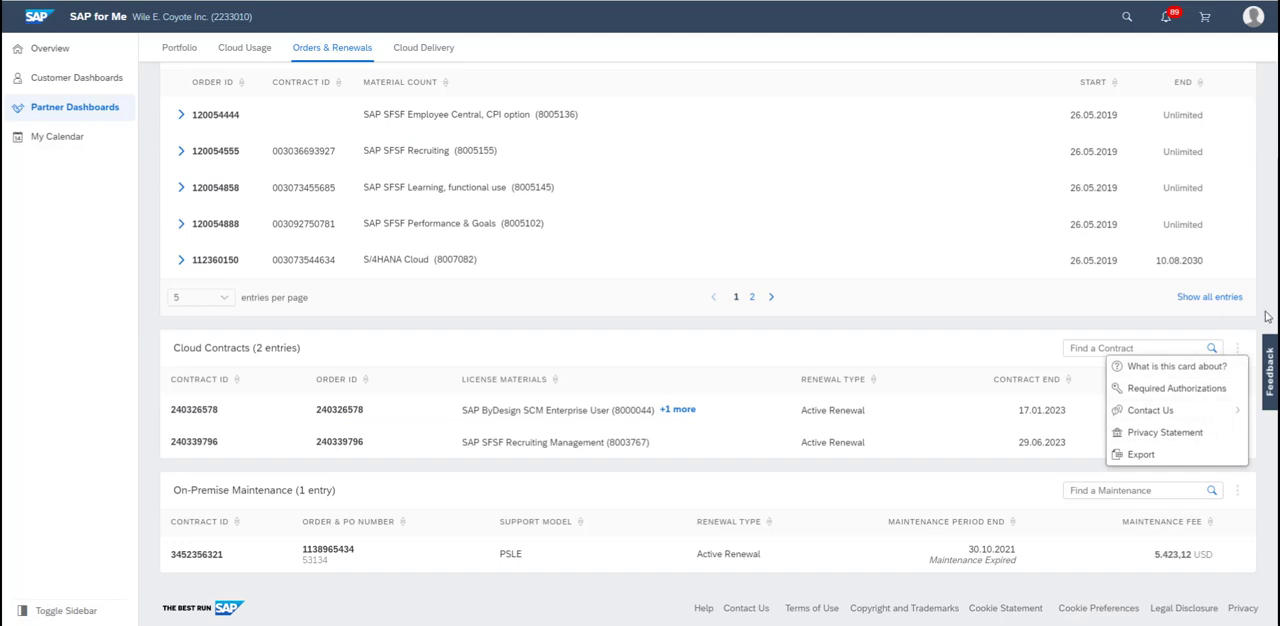
pyautogui.moveTo(1251, 318)
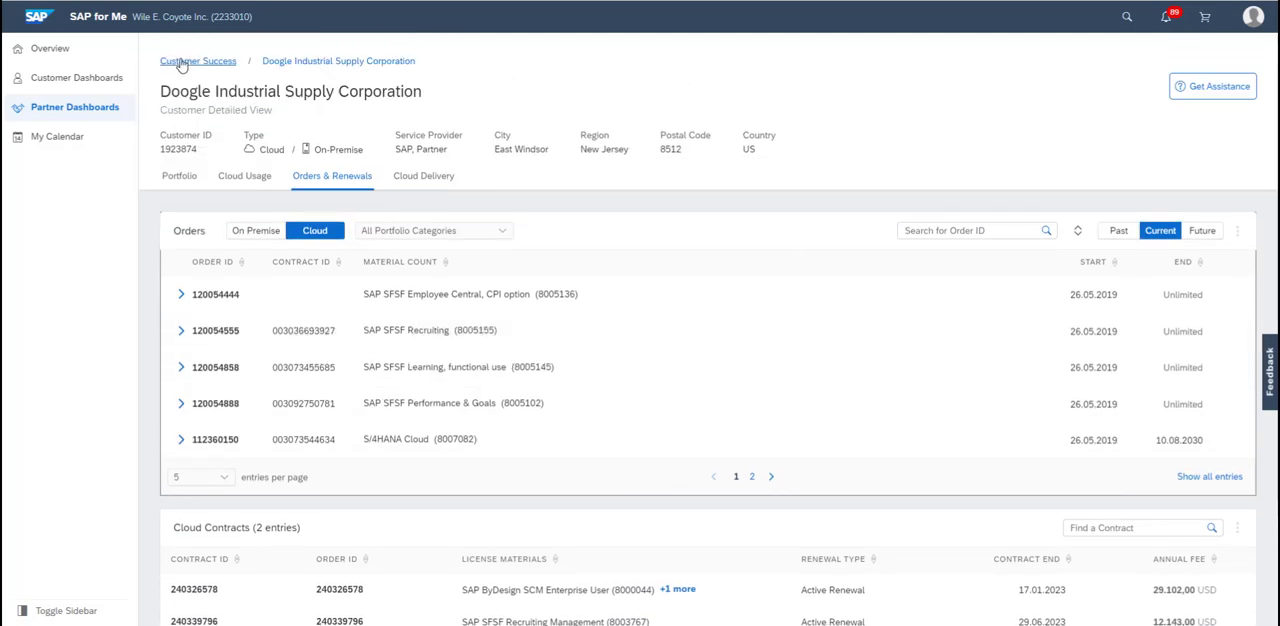
# Step: Go back from Doogle's details to the Customer Success dashboard via the breadcrumb and sidebar
pyautogui.click(198, 61)
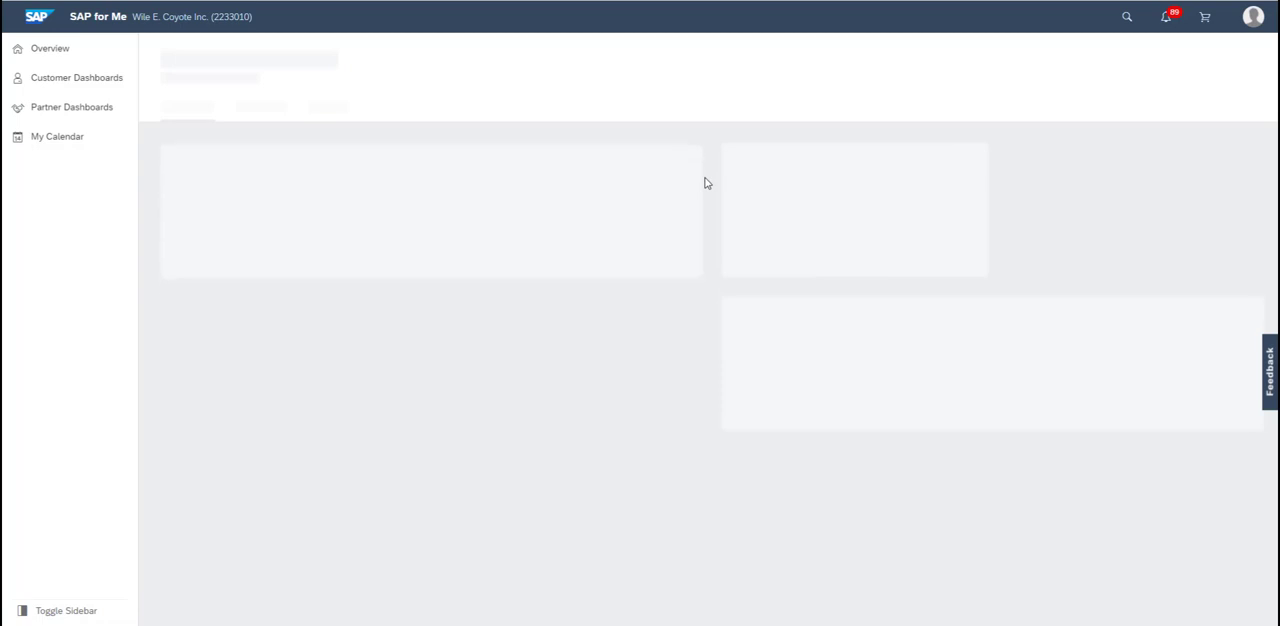
pyautogui.click(71, 107)
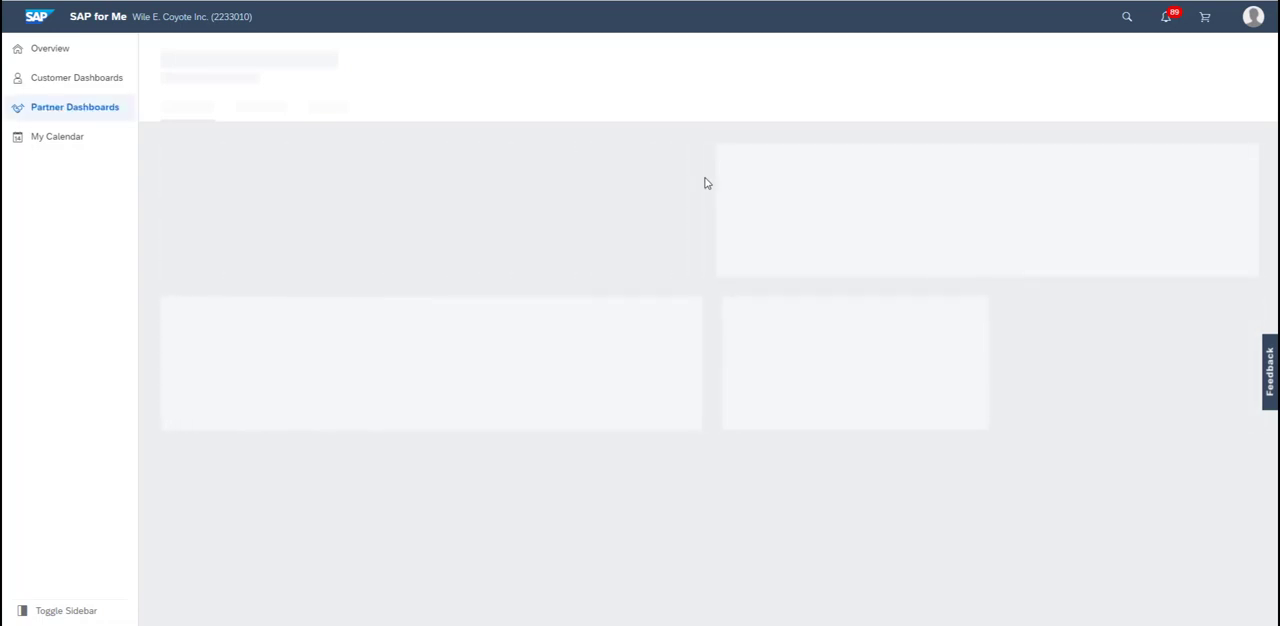